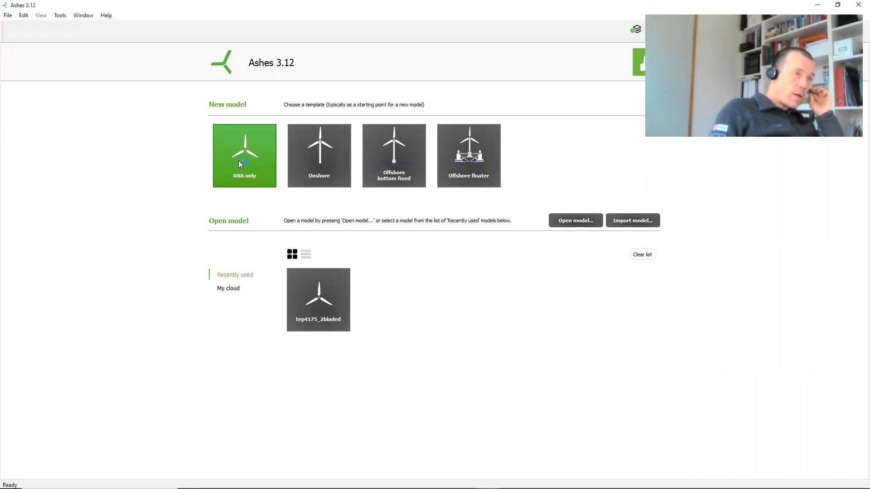
# Start a new model from the RNA only template, showing a three-bladed rotor.
pyautogui.click(245, 156)
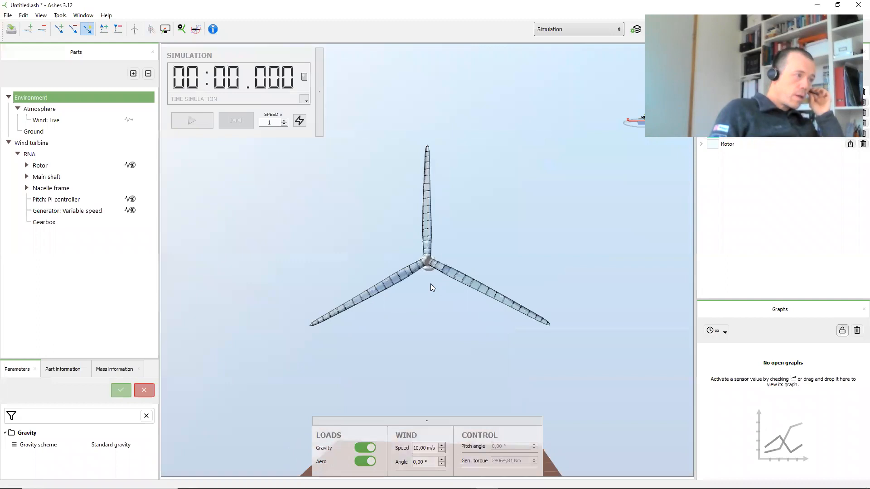
pyautogui.moveTo(483, 249)
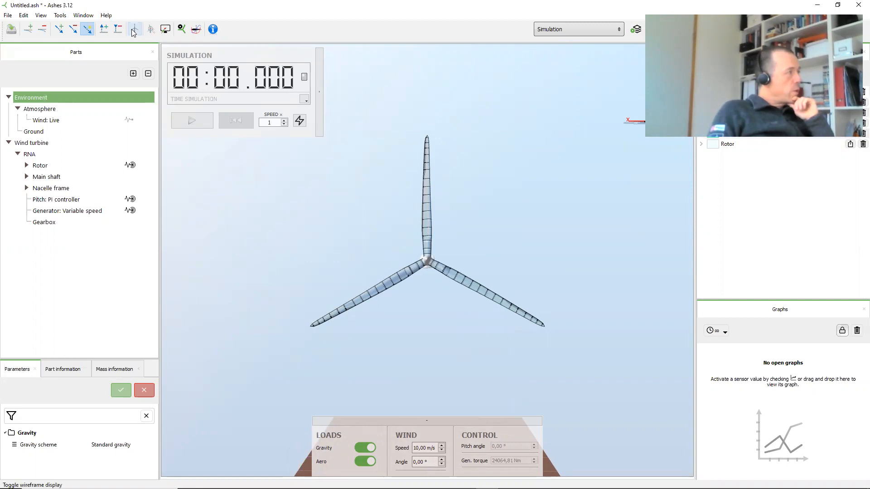
# Show the rotor as wireframe and set a loads-only analysis starting at 11.5 rpm, 0° pitch.
pyautogui.click(134, 29)
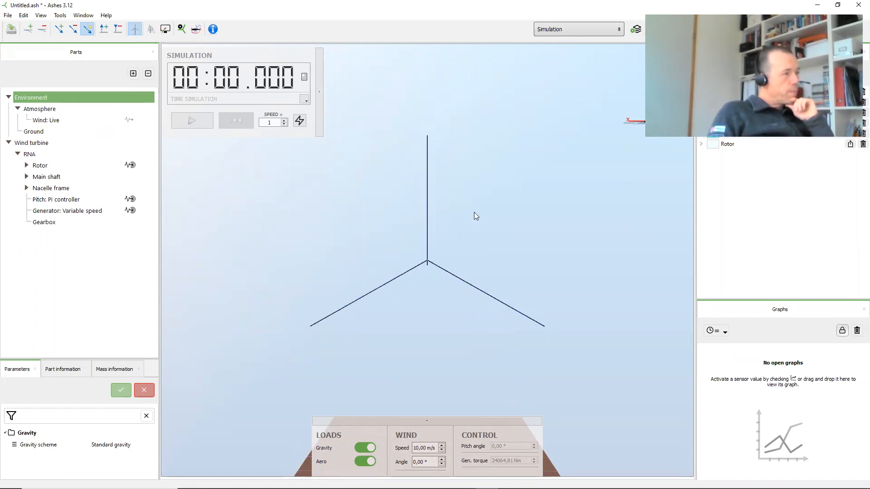
pyautogui.click(191, 120)
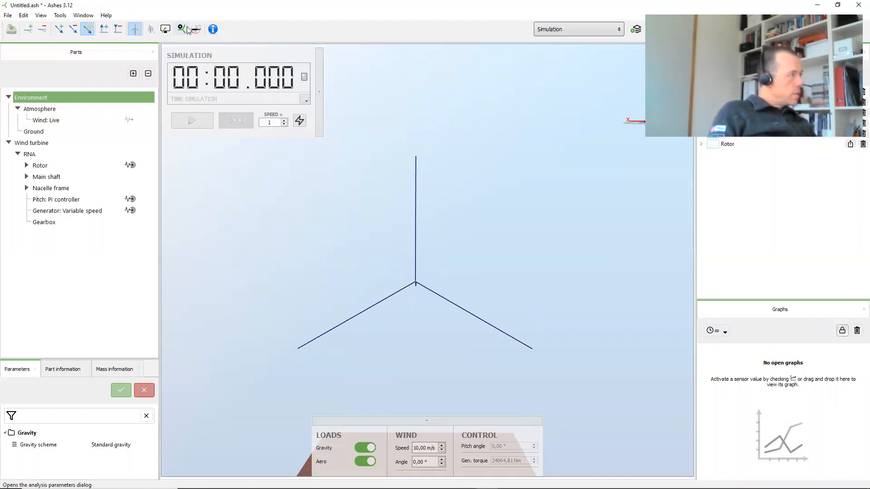
pyautogui.click(181, 29)
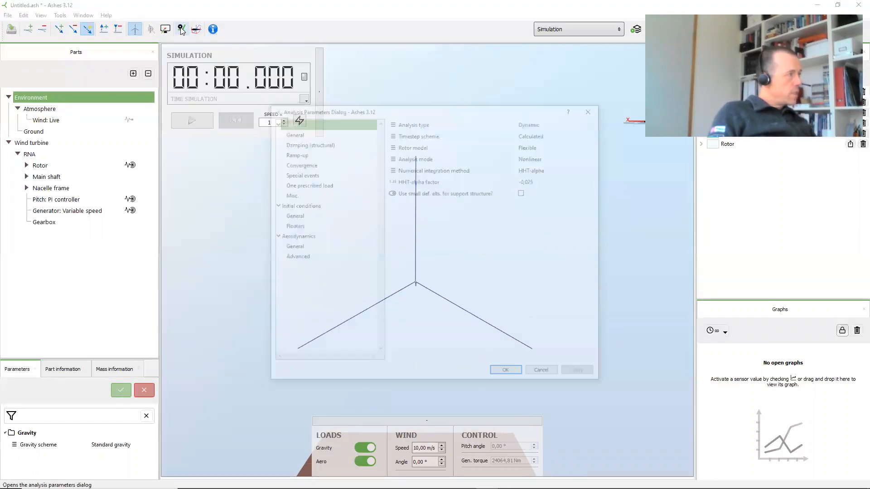
pyautogui.click(560, 122)
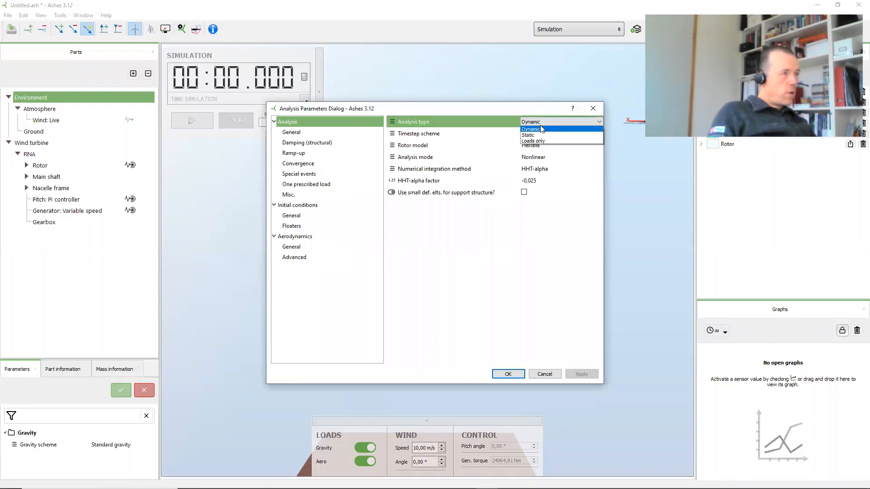
pyautogui.click(532, 141)
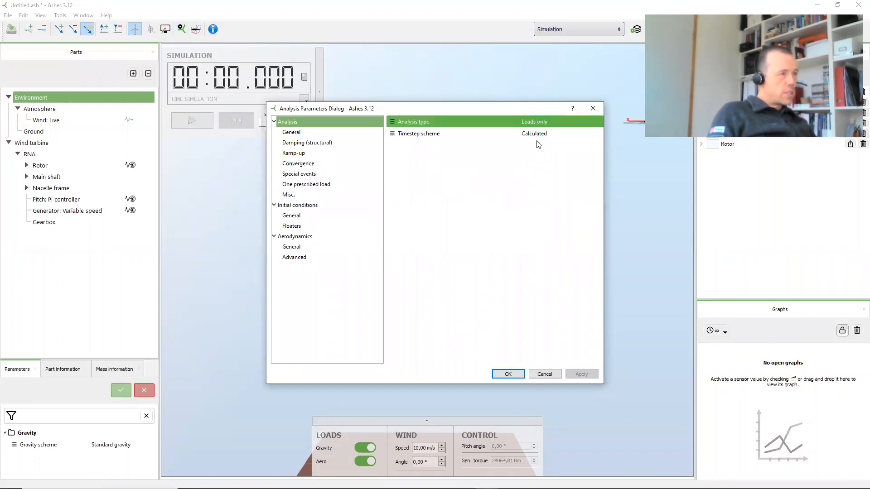
pyautogui.click(298, 205)
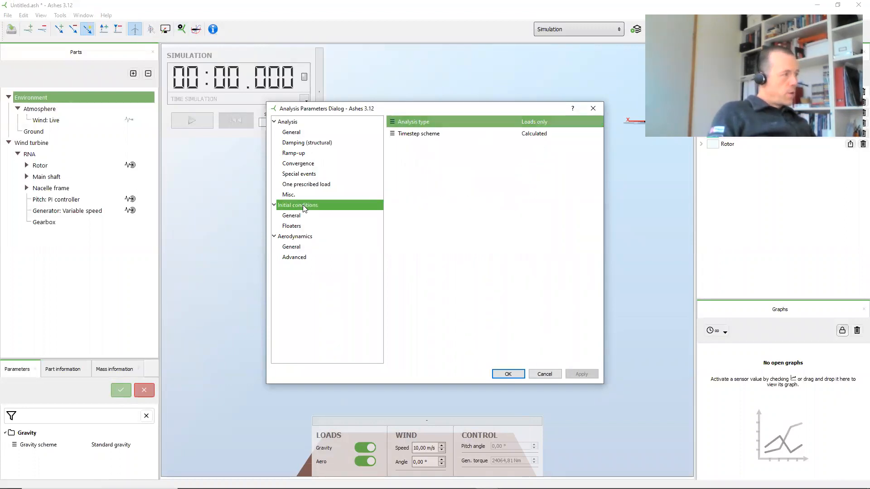
pyautogui.click(297, 205)
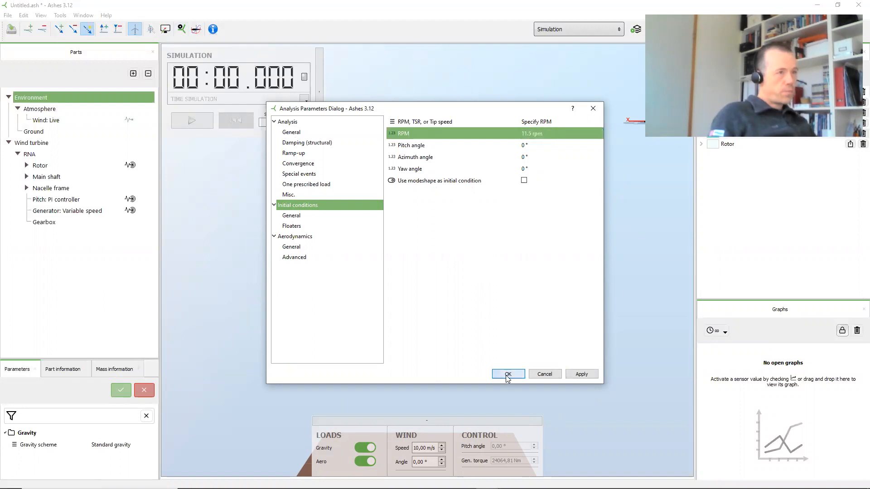
pyautogui.click(507, 374)
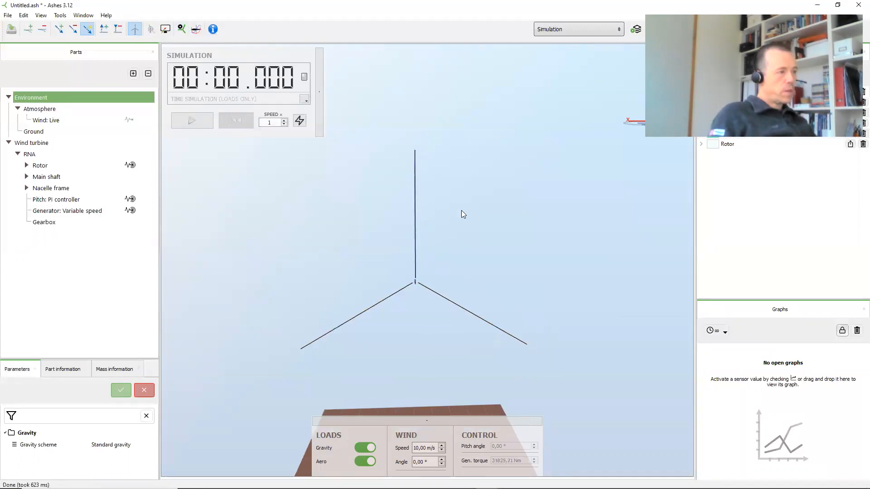
# Run the loads-only simulation and pause it at about 2.64 s.
pyautogui.click(192, 121)
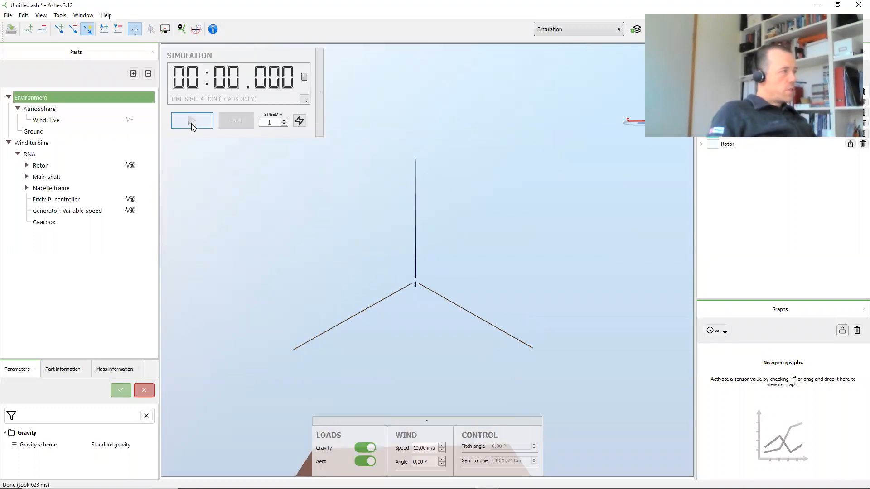
pyautogui.click(192, 120)
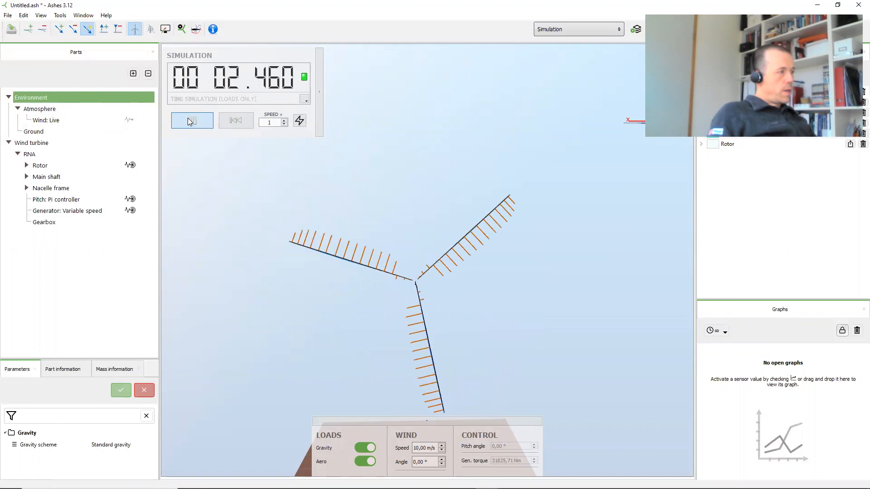
pyautogui.click(192, 121)
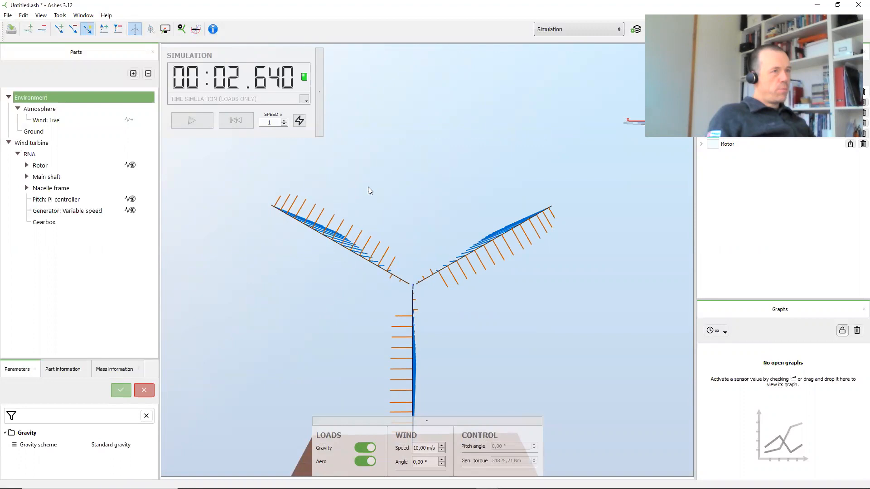
pyautogui.moveTo(293, 223)
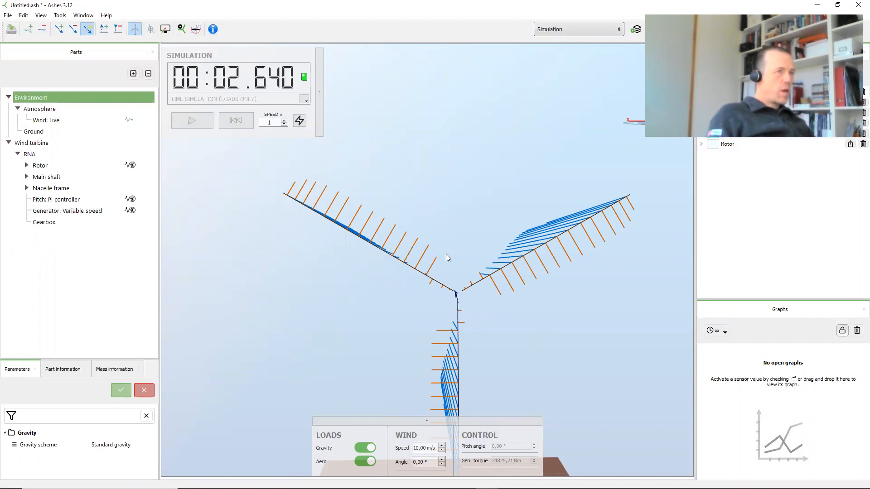
pyautogui.moveTo(389, 233)
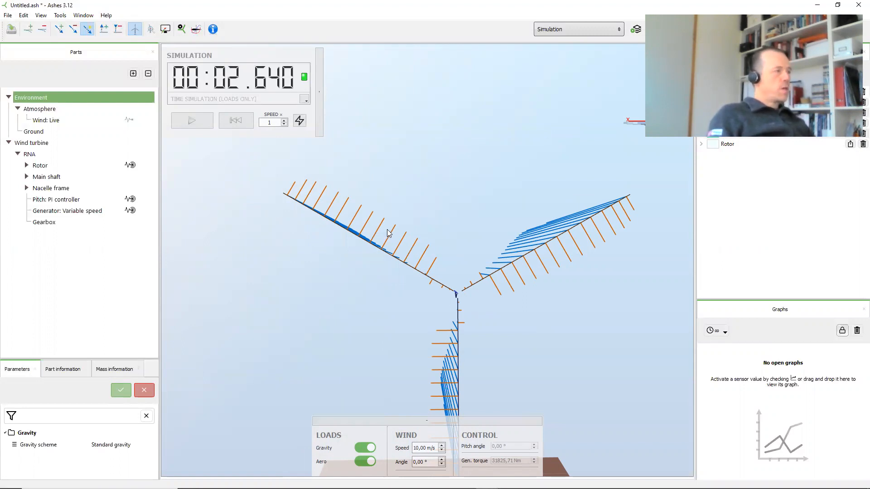
pyautogui.moveTo(314, 186)
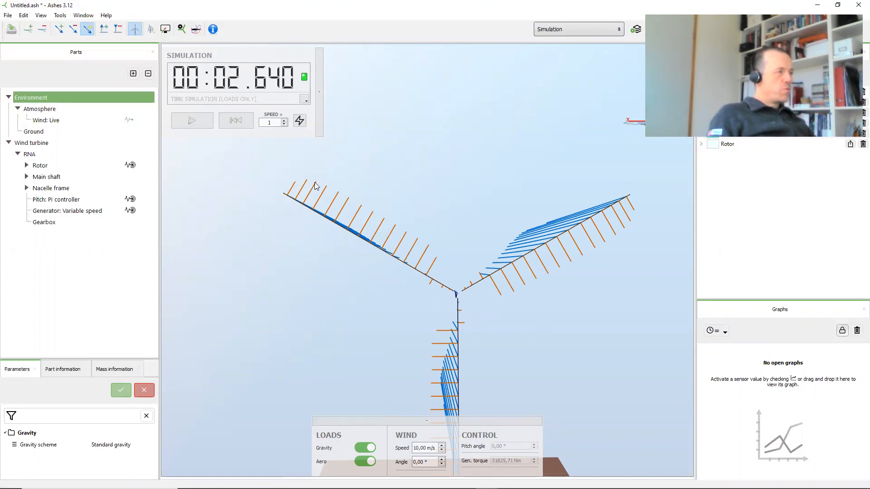
pyautogui.moveTo(432, 255)
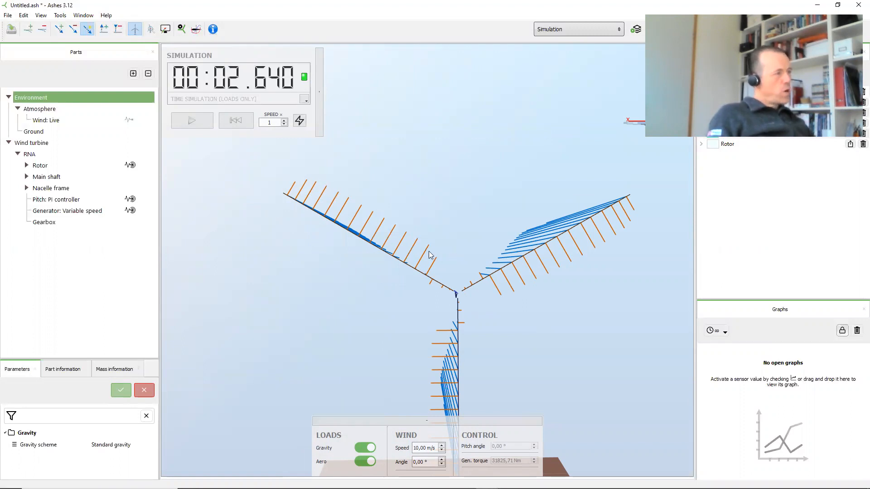
pyautogui.moveTo(450, 193)
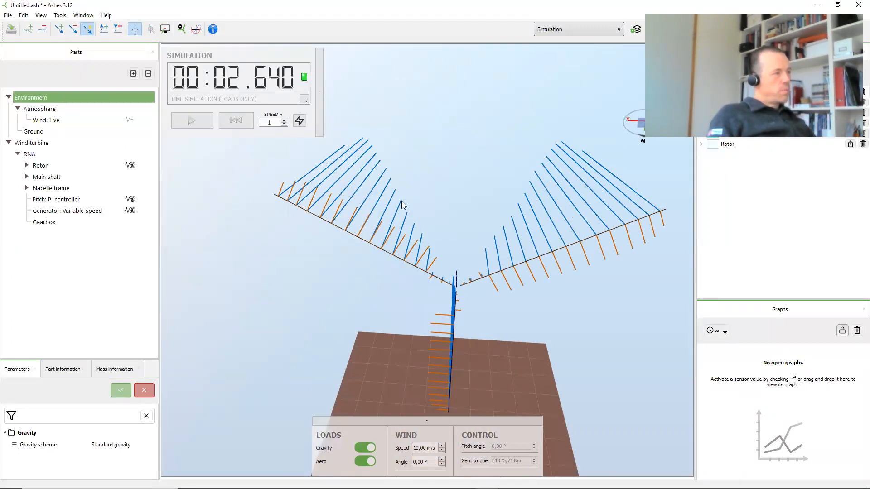
pyautogui.moveTo(372, 146)
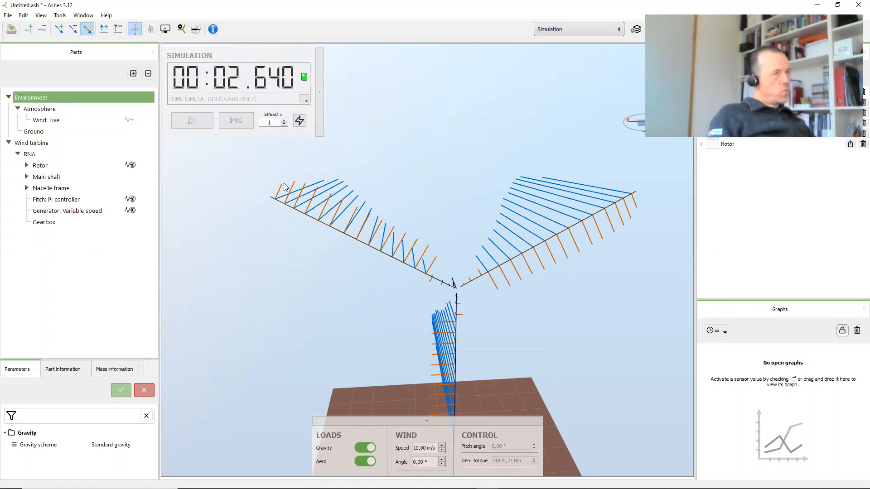
pyautogui.moveTo(272, 188)
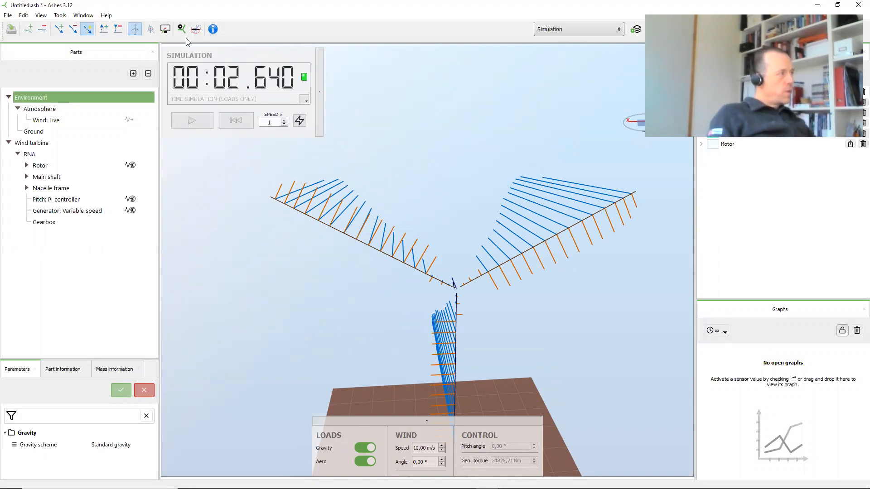
# Disable tip loss correction with hub loss kept on, then apply and reset the simulation.
pyautogui.click(181, 29)
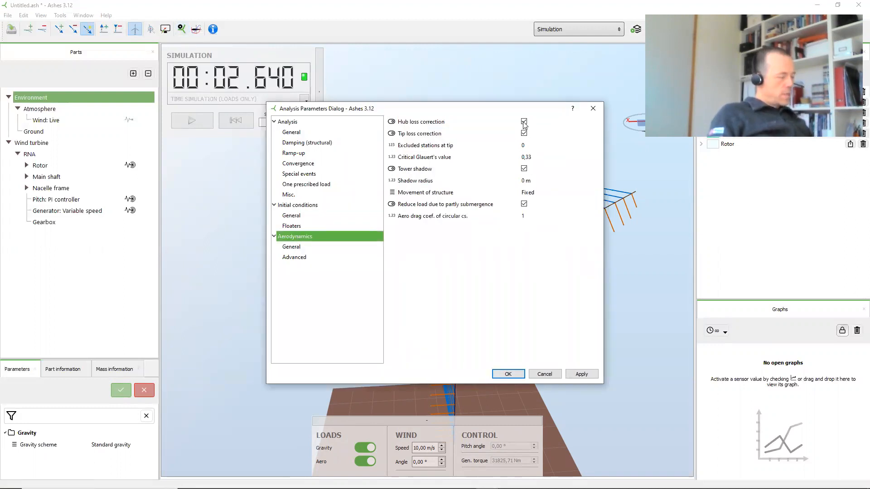
pyautogui.click(524, 133)
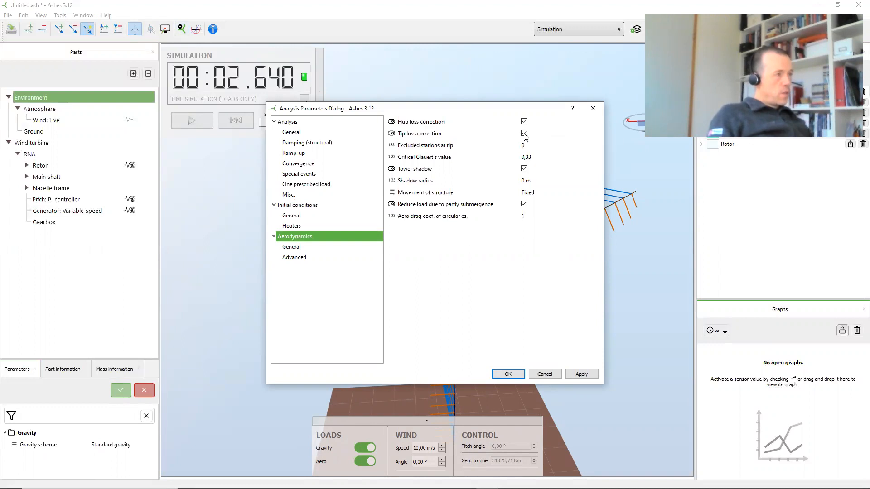
pyautogui.click(523, 133)
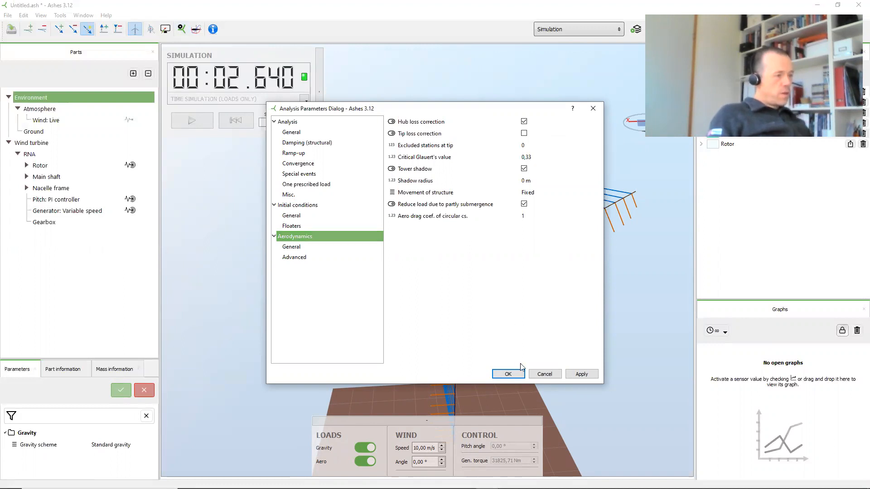
pyautogui.click(507, 374)
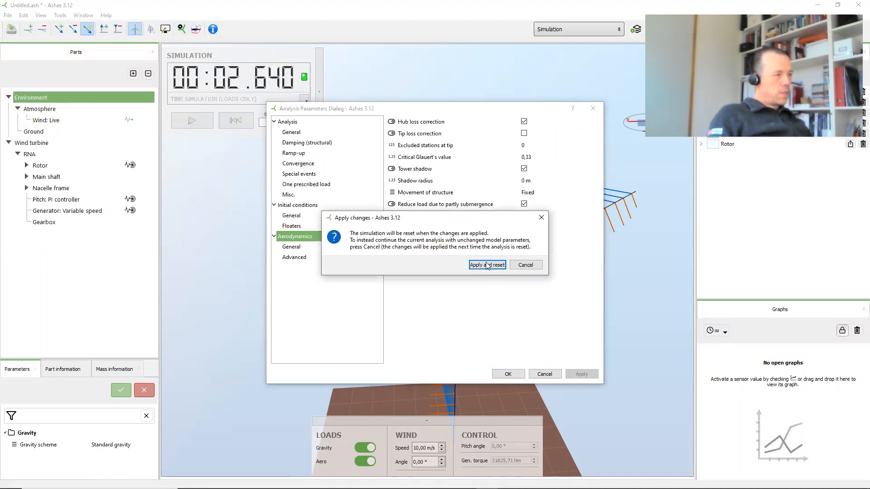
pyautogui.click(486, 265)
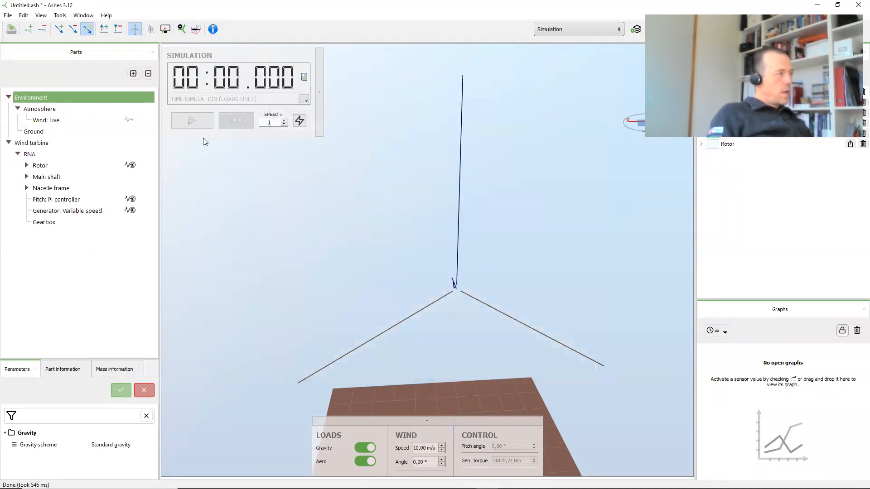
# Rerun the simulation without tip loss and pause it near 1.5 s.
pyautogui.click(192, 121)
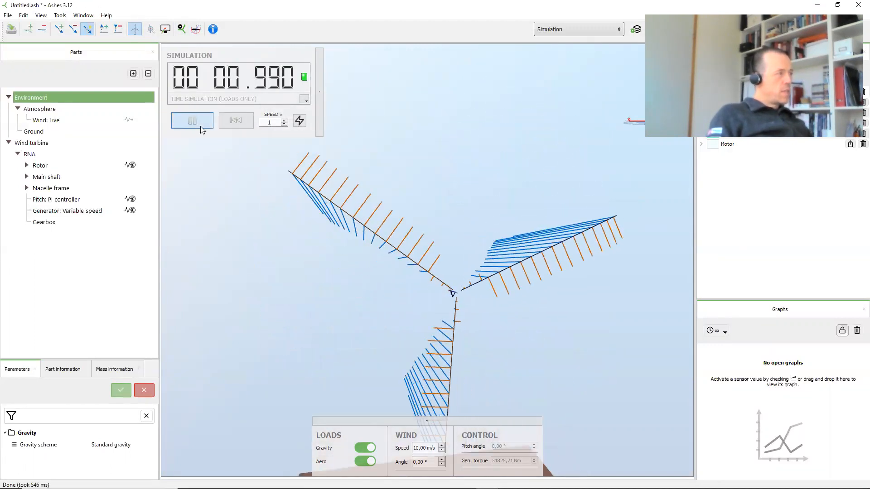
pyautogui.click(192, 121)
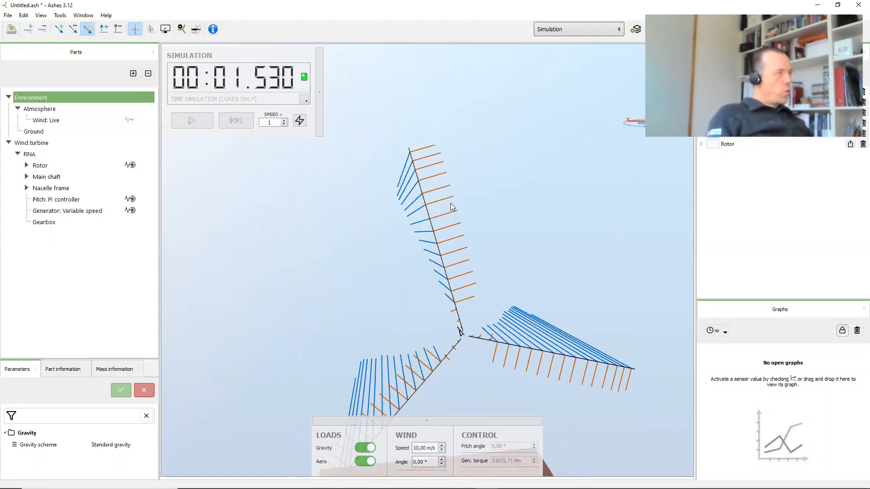
pyautogui.moveTo(643, 116)
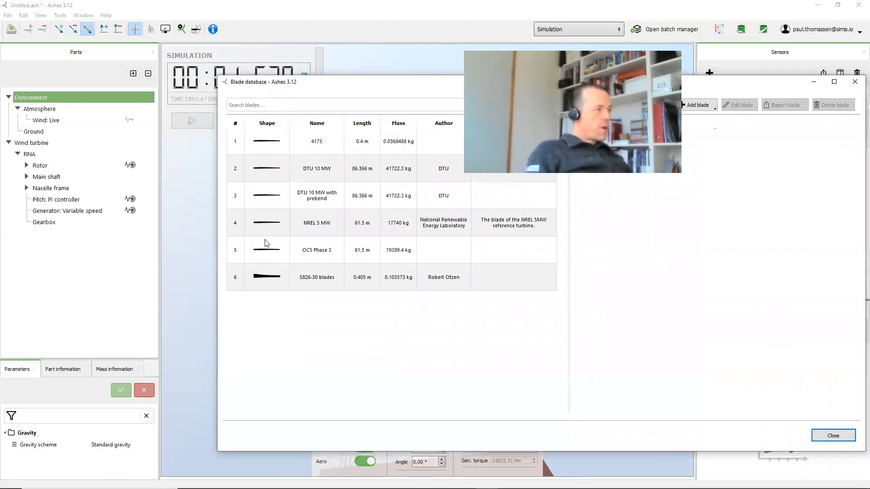
# Review the NREL 5 MW blade chord, twist and airfoil plots, then close the blade database.
pyautogui.click(316, 222)
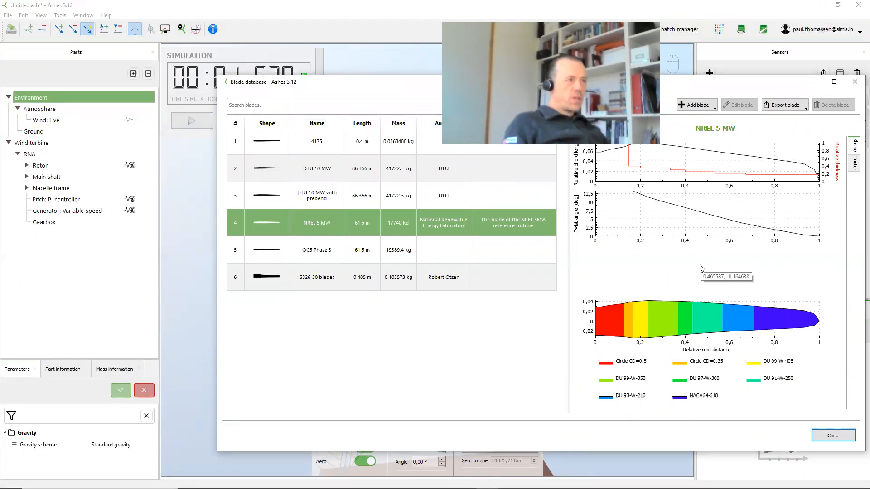
pyautogui.moveTo(787, 223)
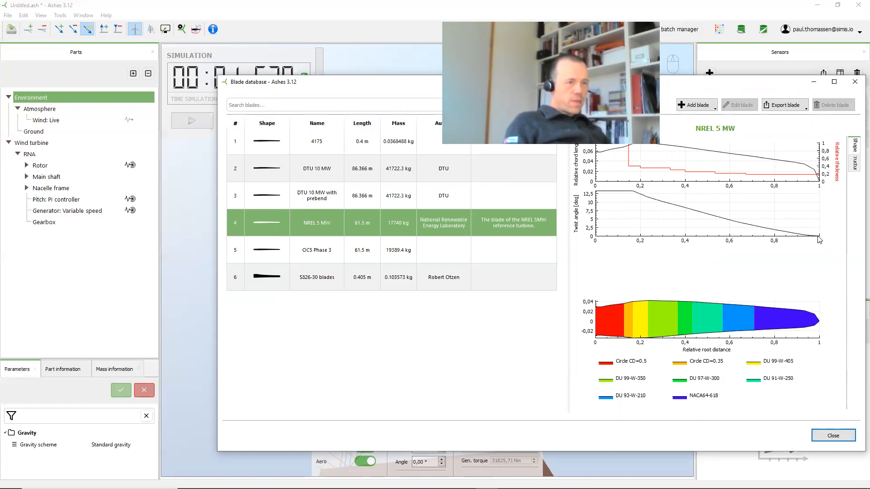
pyautogui.moveTo(584, 240)
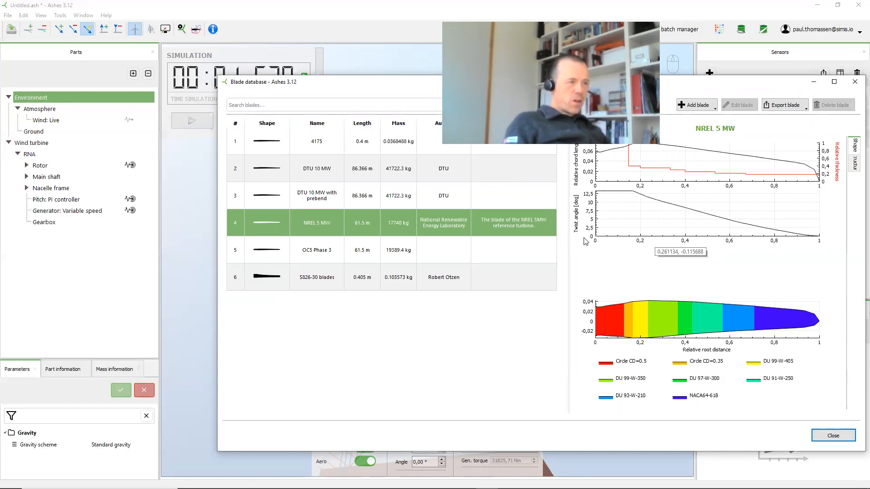
pyautogui.moveTo(586, 242)
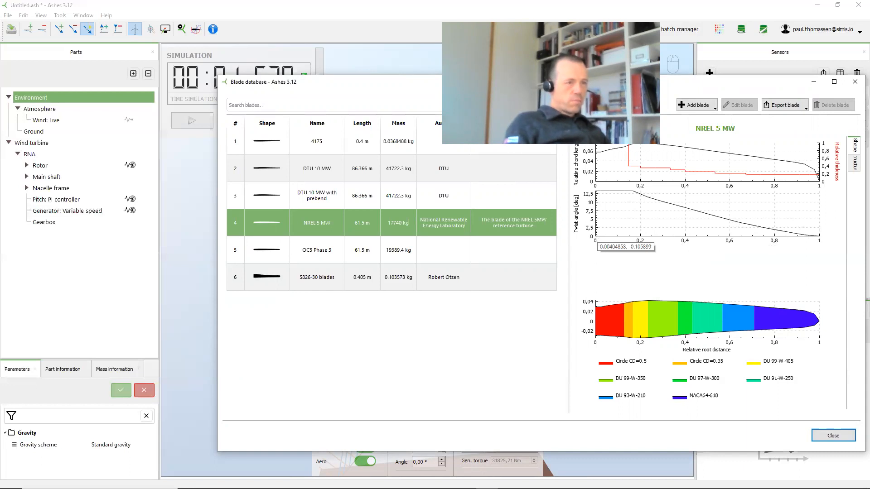
pyautogui.moveTo(819, 256)
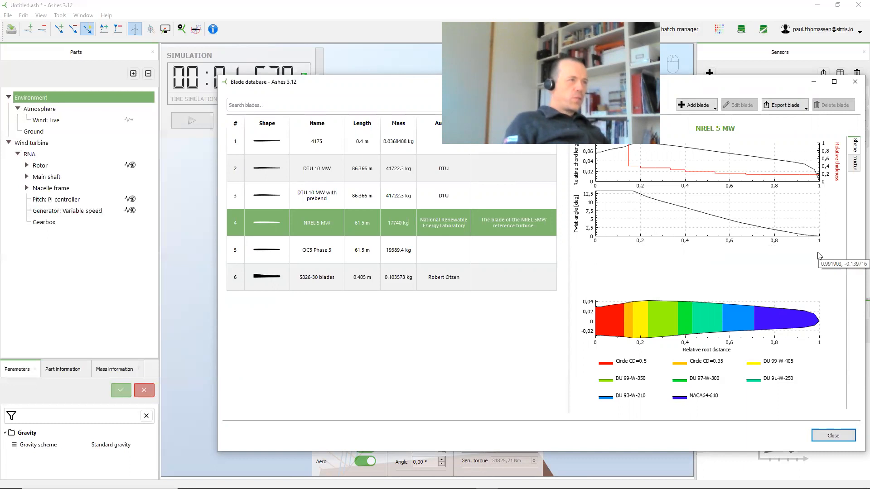
pyautogui.moveTo(621, 249)
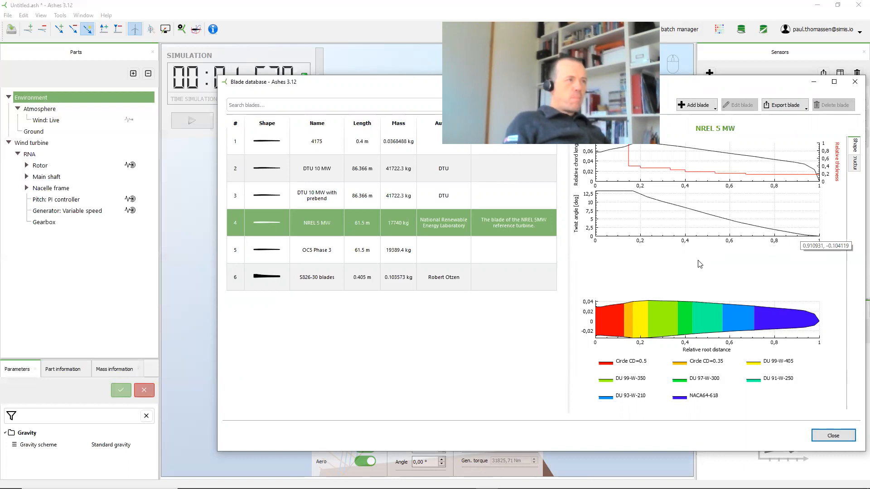
pyautogui.moveTo(698, 265)
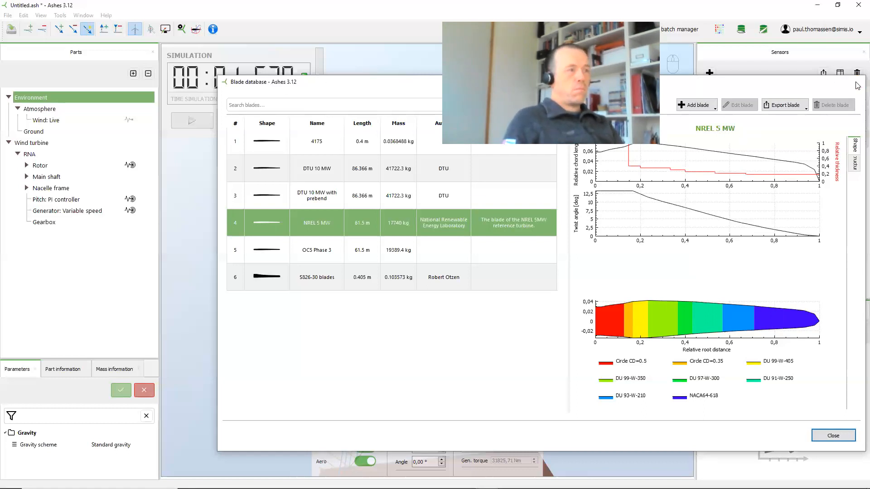
pyautogui.click(833, 435)
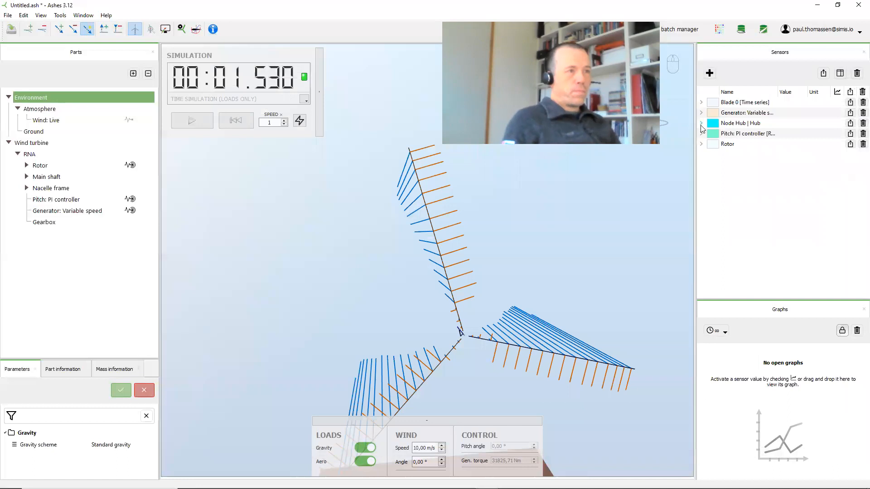
# Show the Rotor sensor readings and run the 0° pitch simulation to 14.16 s, CP about 51%.
pyautogui.click(702, 144)
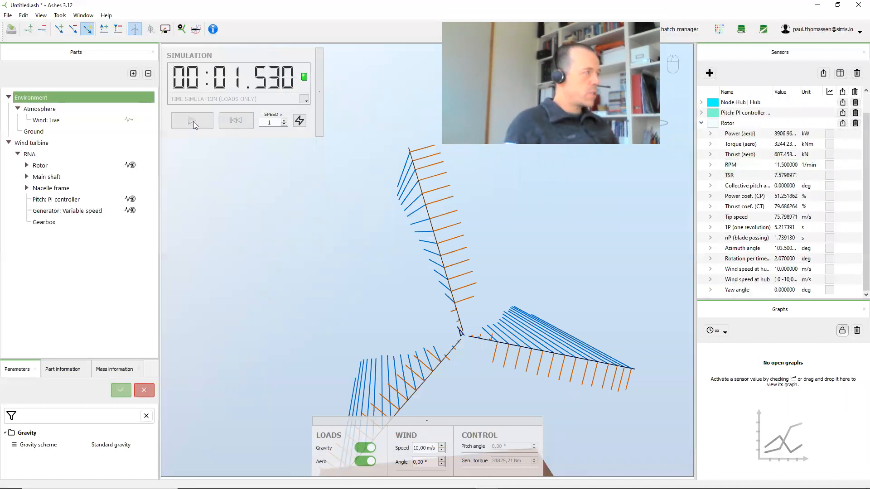
pyautogui.click(192, 121)
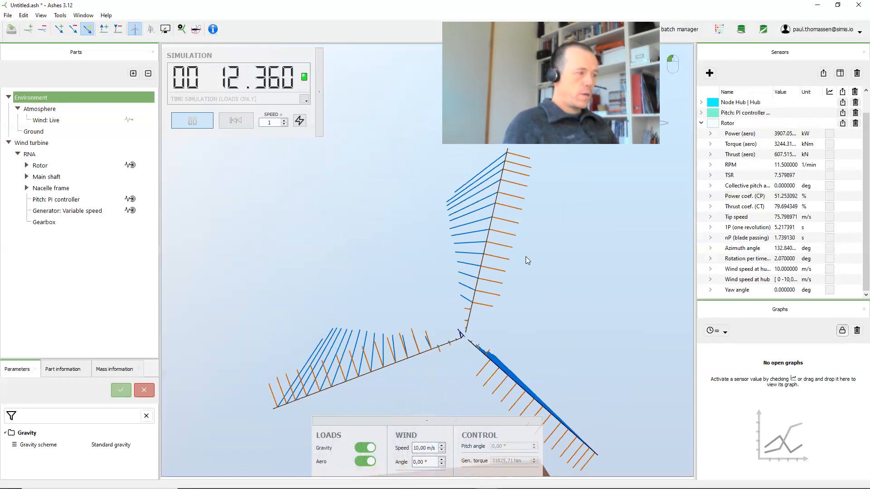
pyautogui.click(192, 121)
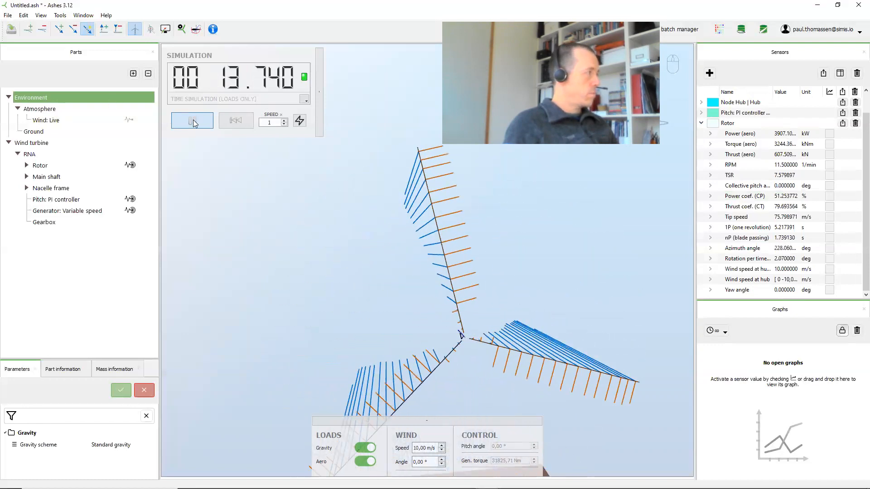
pyautogui.click(192, 120)
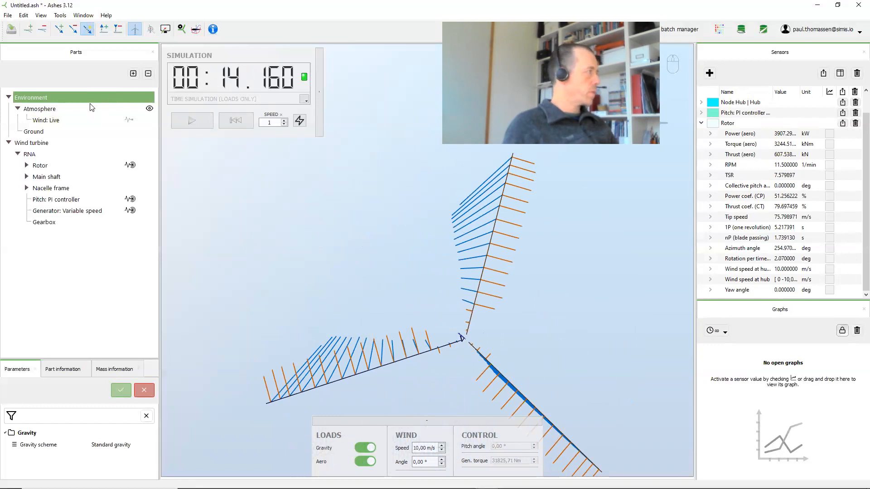
pyautogui.click(181, 29)
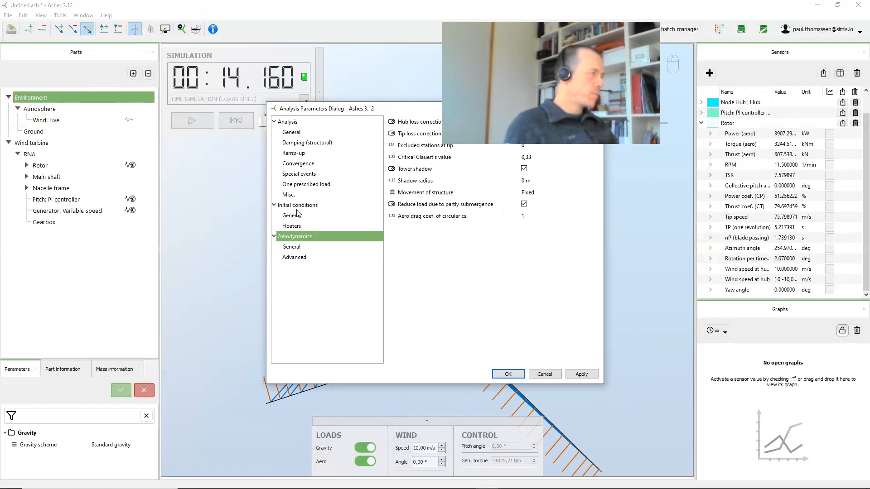
# Set the initial pitch angle to -5° and reset the simulation to zero.
pyautogui.click(298, 205)
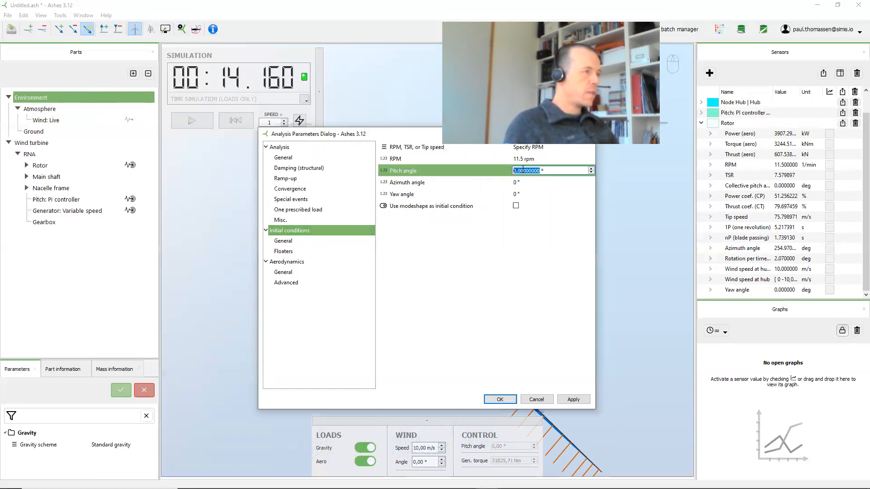
pyautogui.write('-5 °')
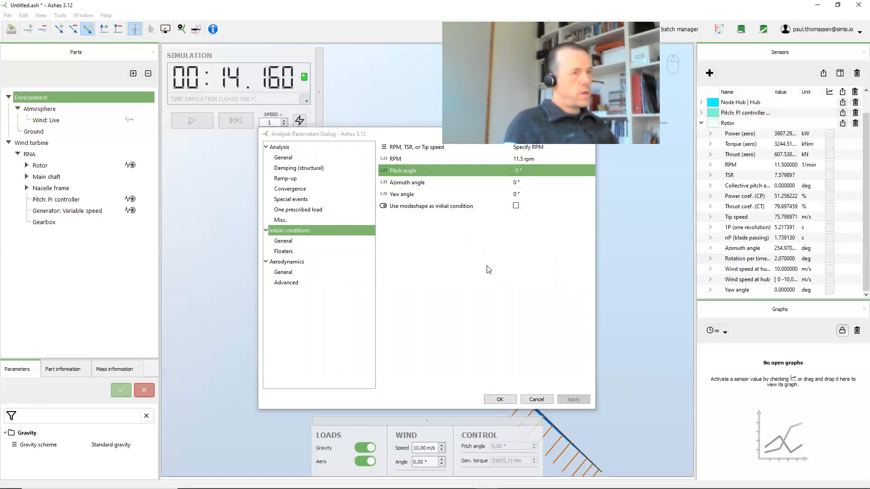
pyautogui.click(499, 400)
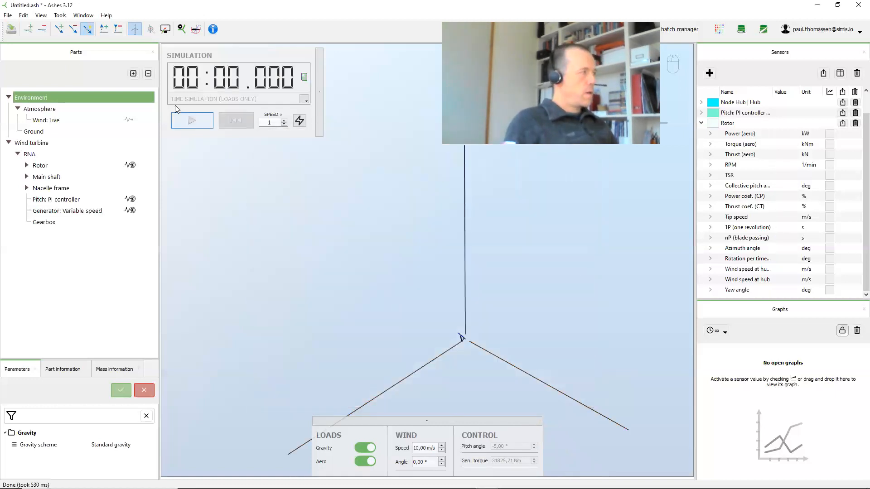
# Run the -5° pitch simulation to about 5.55 s, with CP dropping to 46.8%.
pyautogui.click(192, 121)
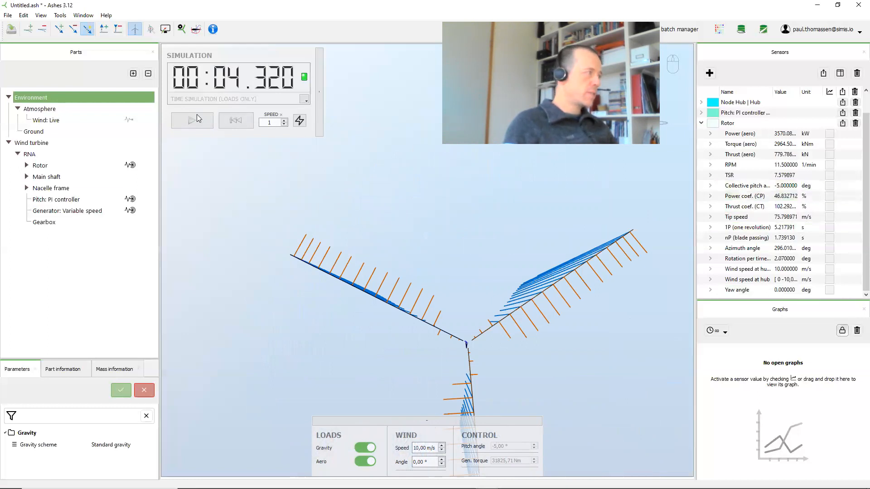
pyautogui.click(192, 121)
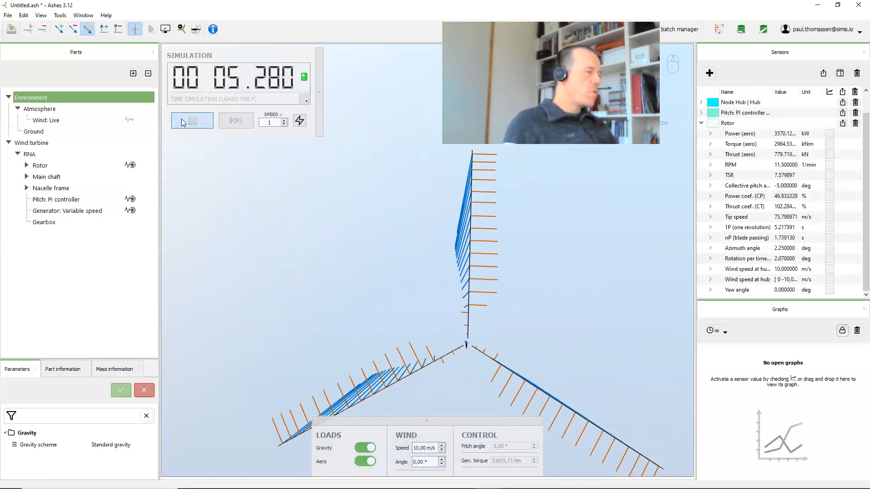
pyautogui.click(193, 121)
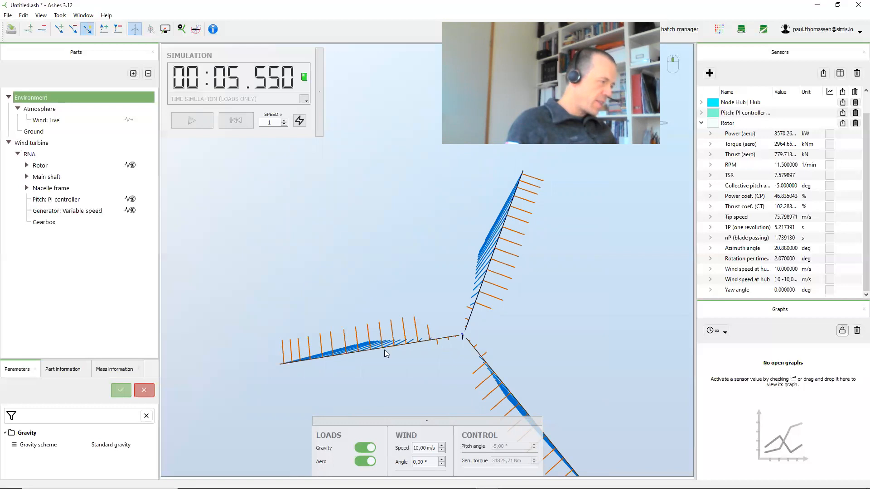
pyautogui.moveTo(692, 276)
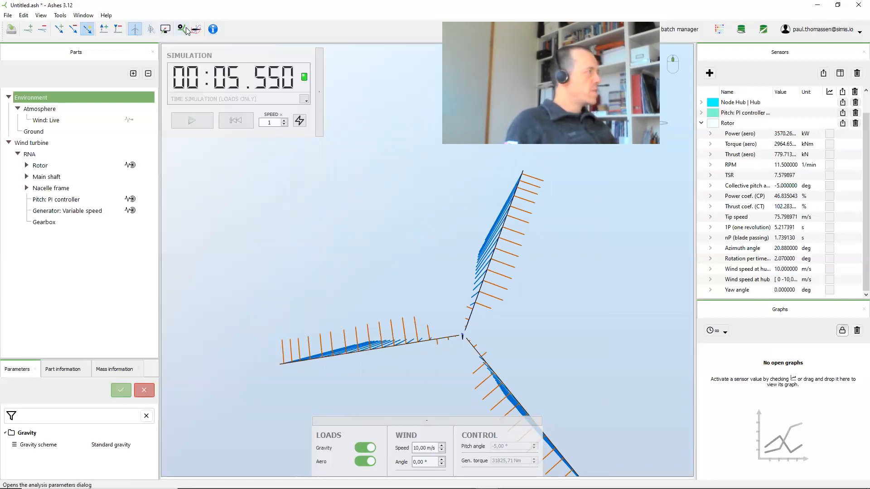
# Change the initial pitch angle to -10°, apply it, and reset the simulation.
pyautogui.click(180, 29)
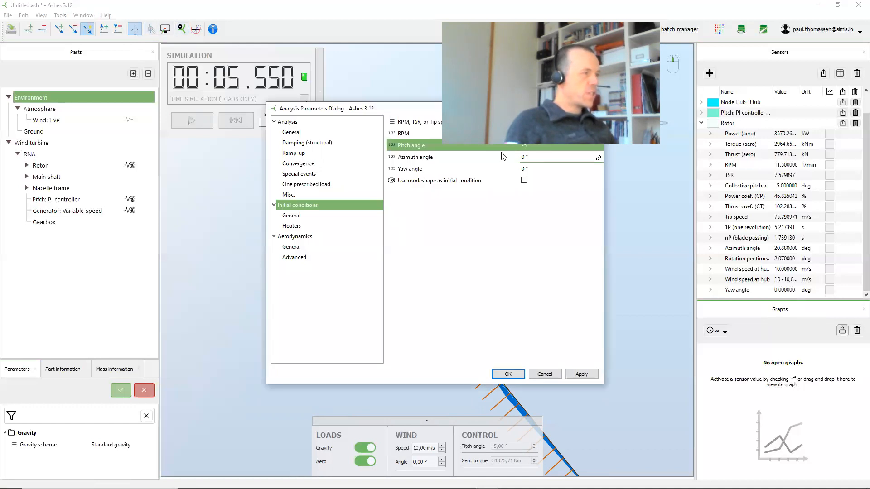
pyautogui.click(485, 184)
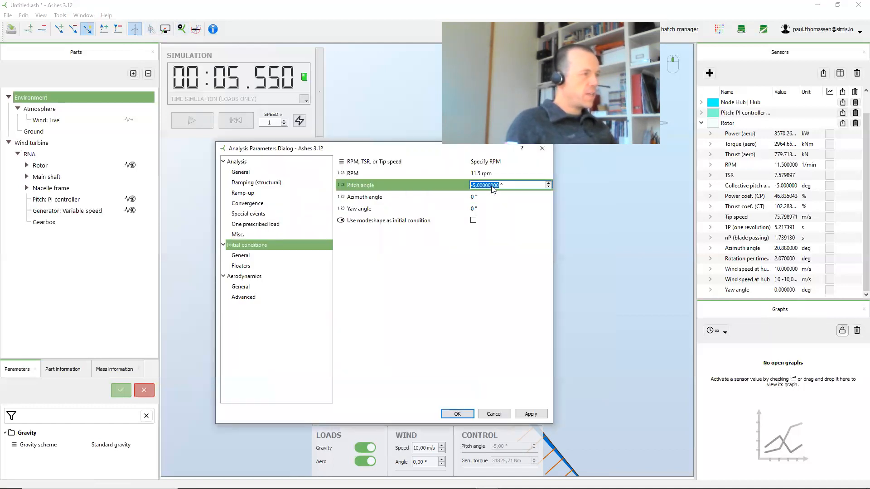
pyautogui.write('-10 °')
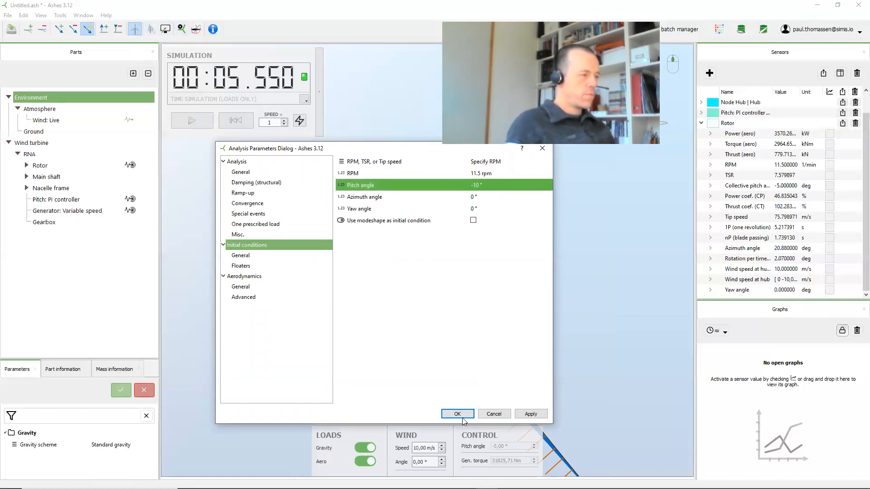
pyautogui.click(530, 414)
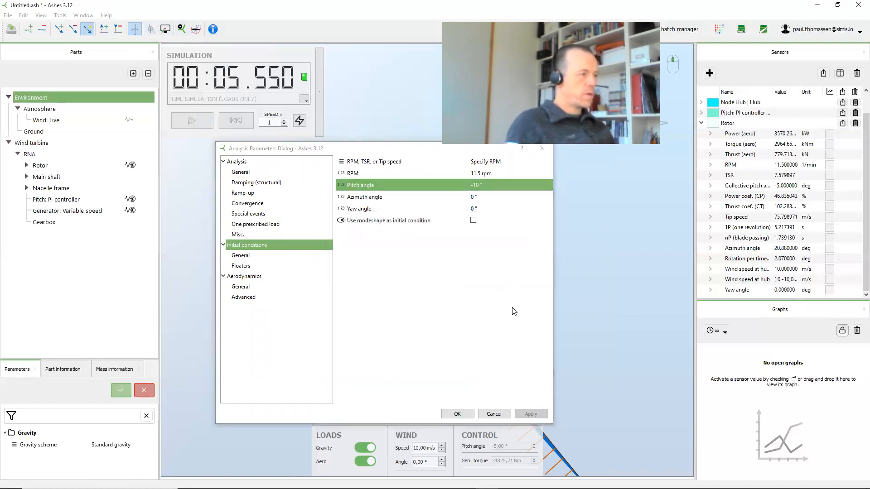
pyautogui.click(457, 414)
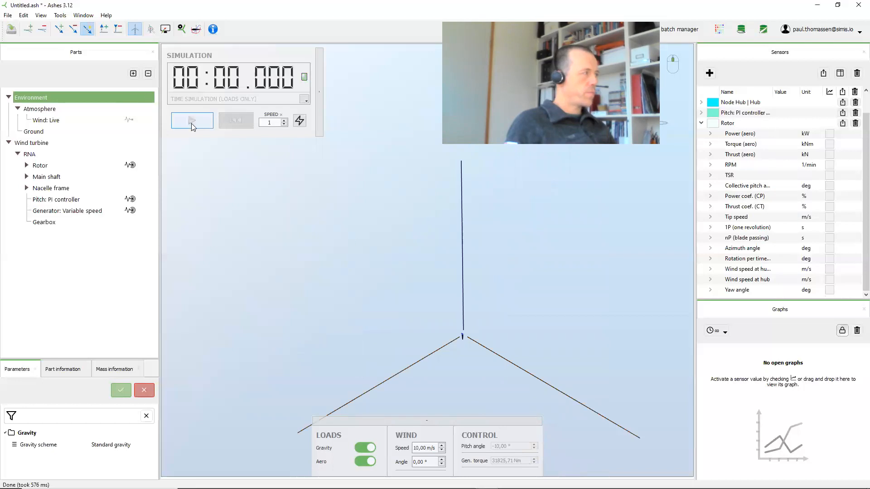
# Run the -10° pitch simulation to about 5.1 s, reaching power coefficient near 25.4%, then pause.
pyautogui.click(192, 120)
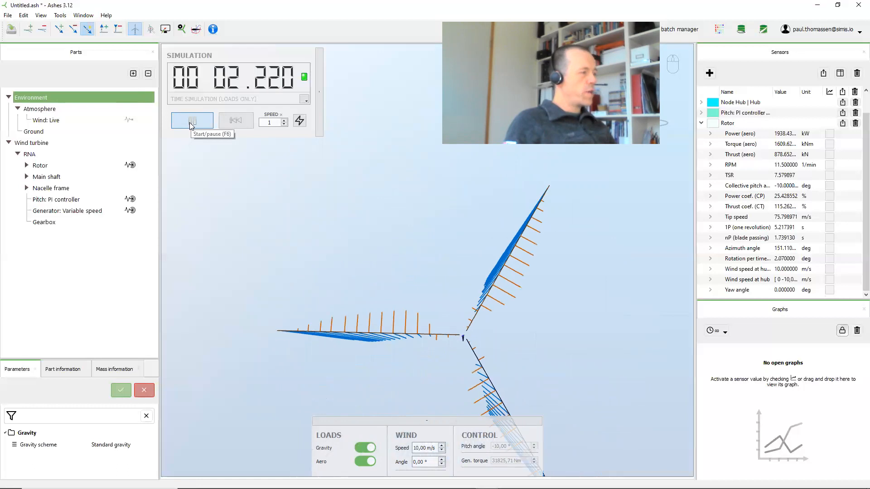
pyautogui.click(192, 121)
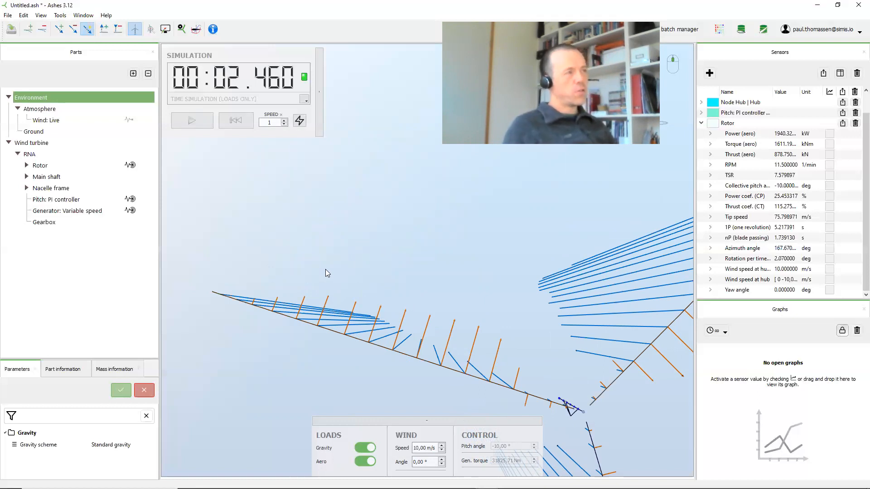
pyautogui.moveTo(306, 257)
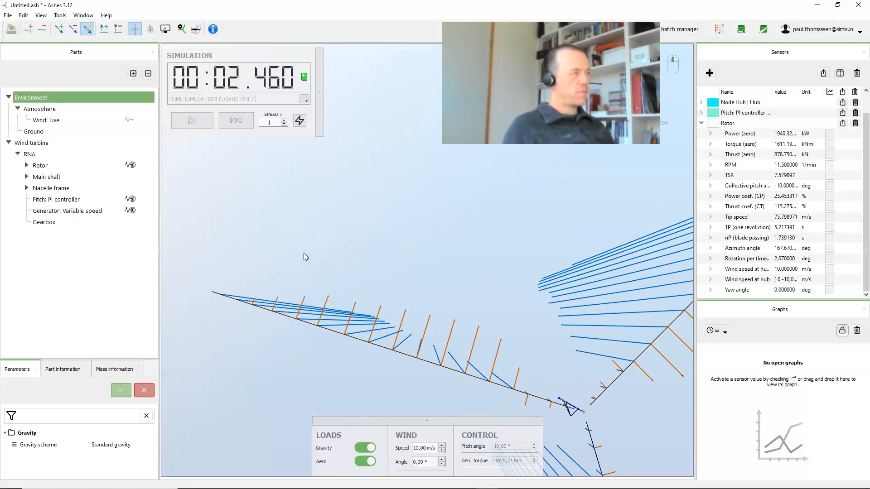
pyautogui.click(192, 120)
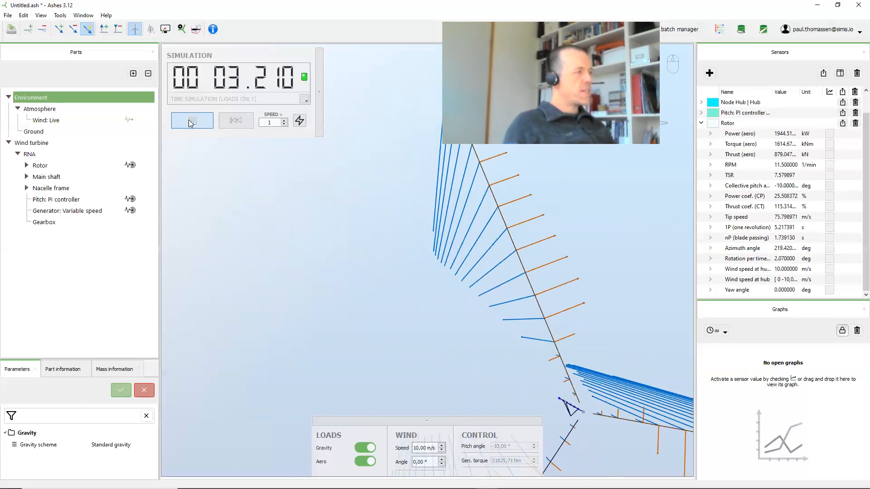
pyautogui.click(192, 121)
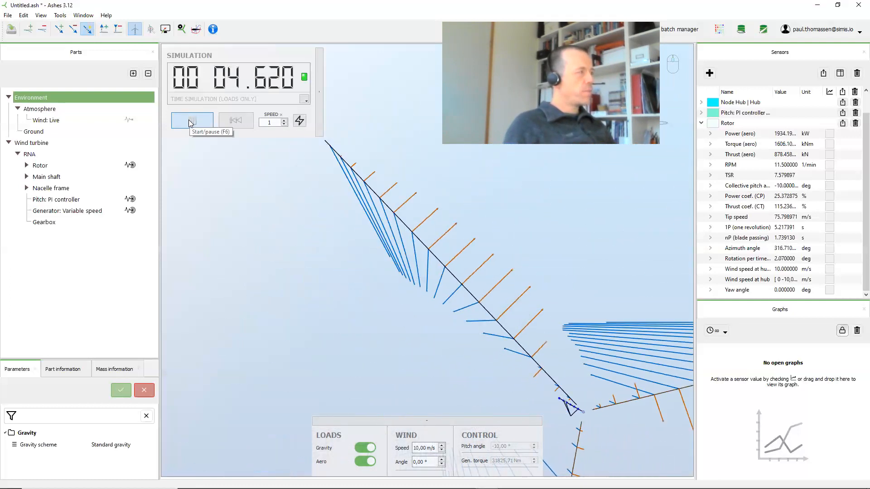
pyautogui.click(191, 120)
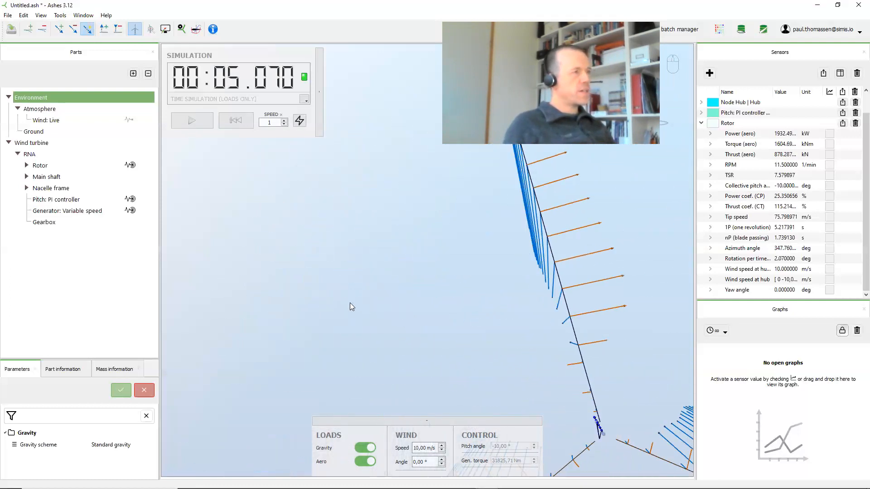